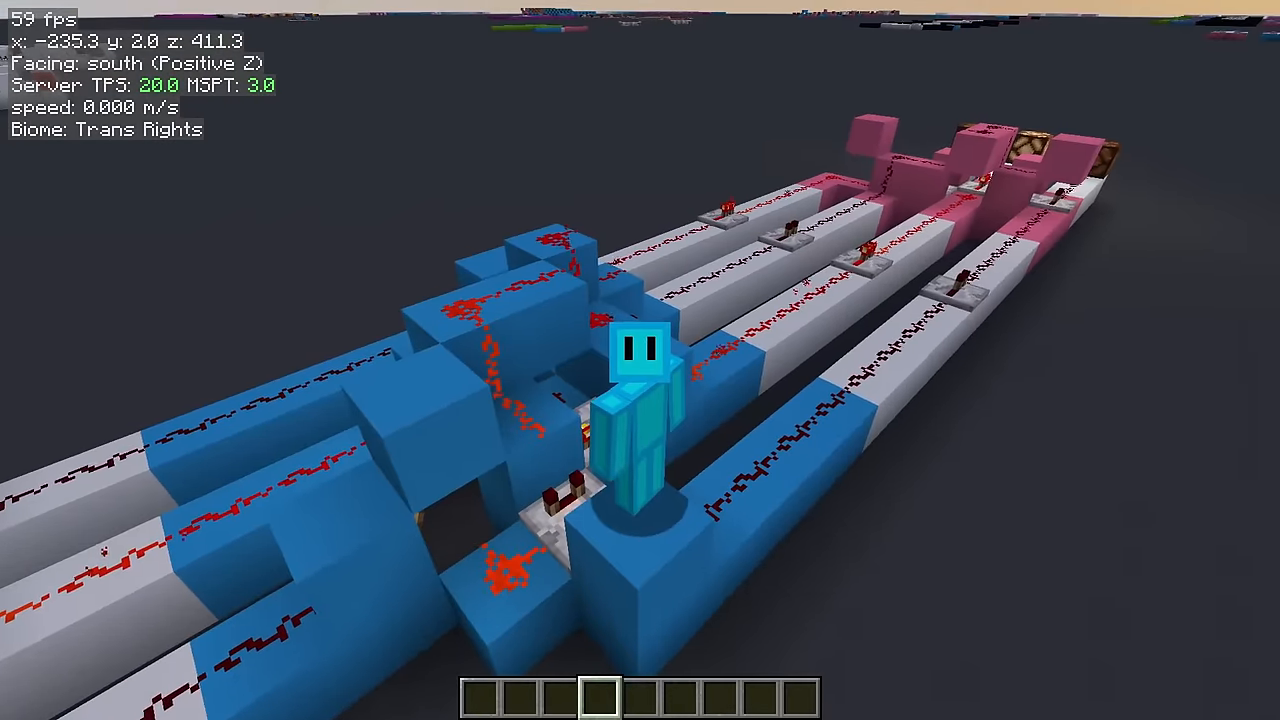
mouse_move(400, 360)
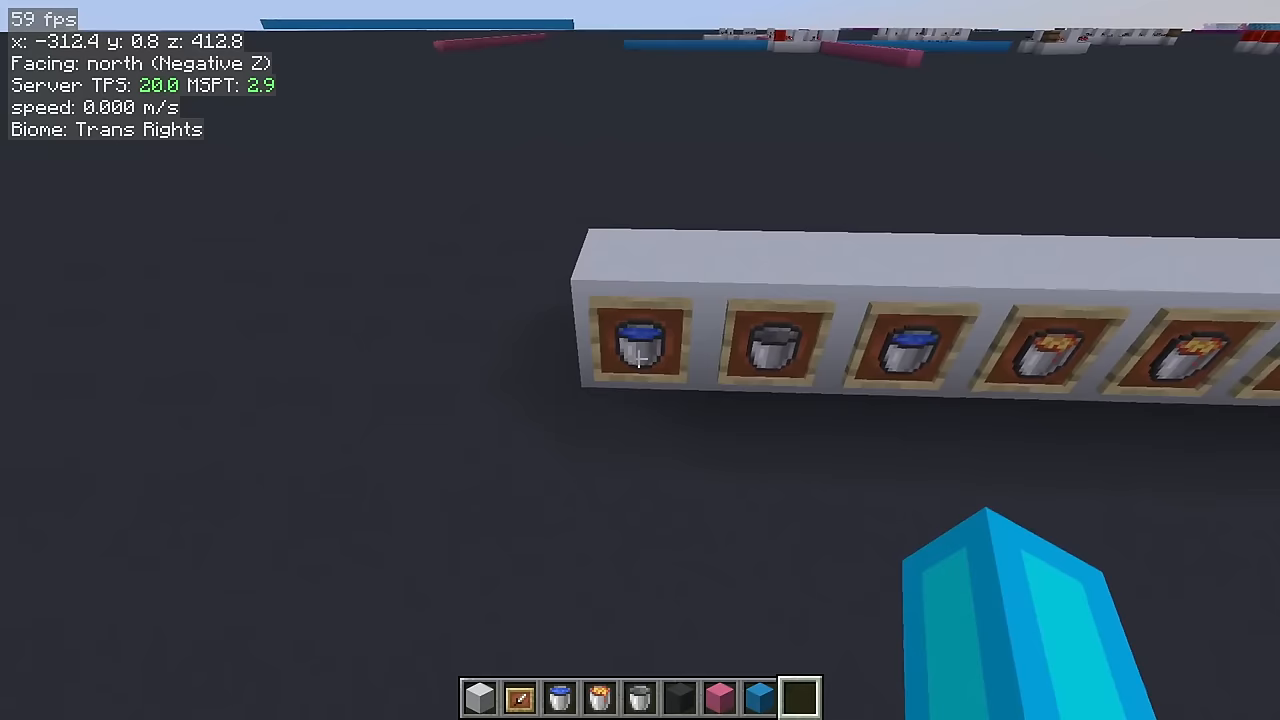
Step: Fly from the bucket item frames to the blue-and-pink pattern table labelled 00 to 22
key("w")
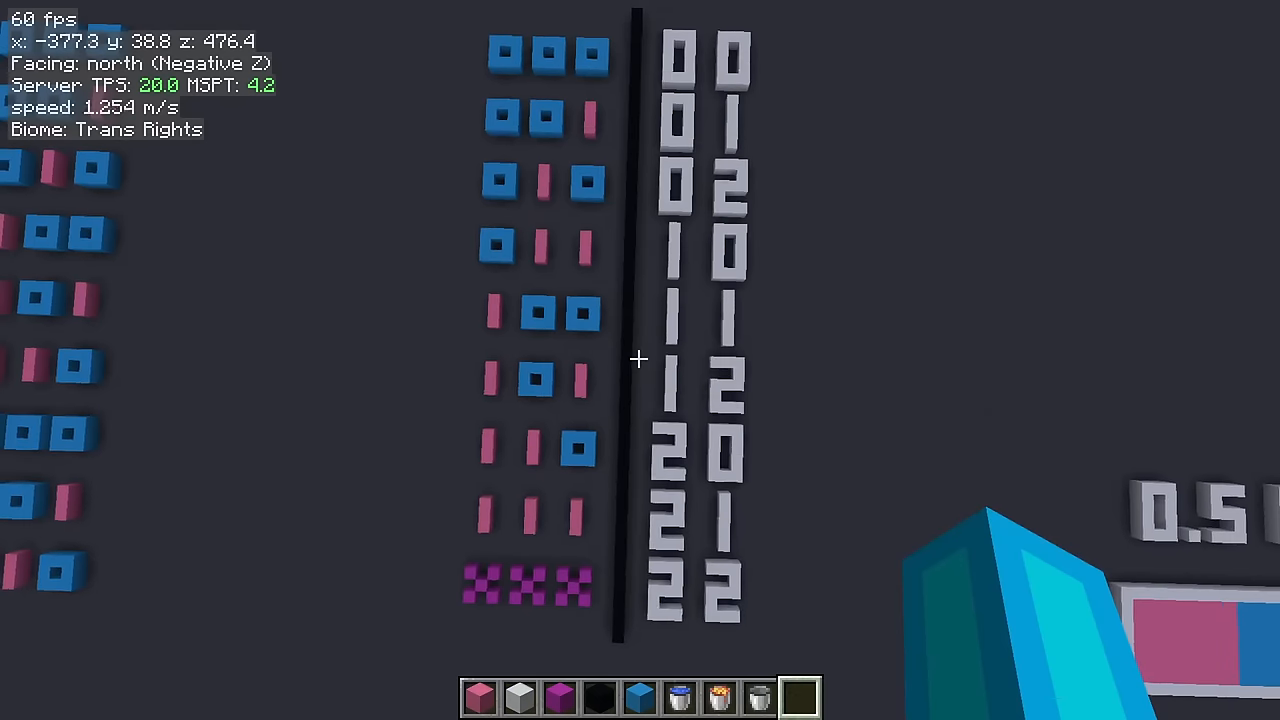
Step: Fly down past the purple row to the rule table mapping 0, 1, 2 and X to block pairs
key("w")
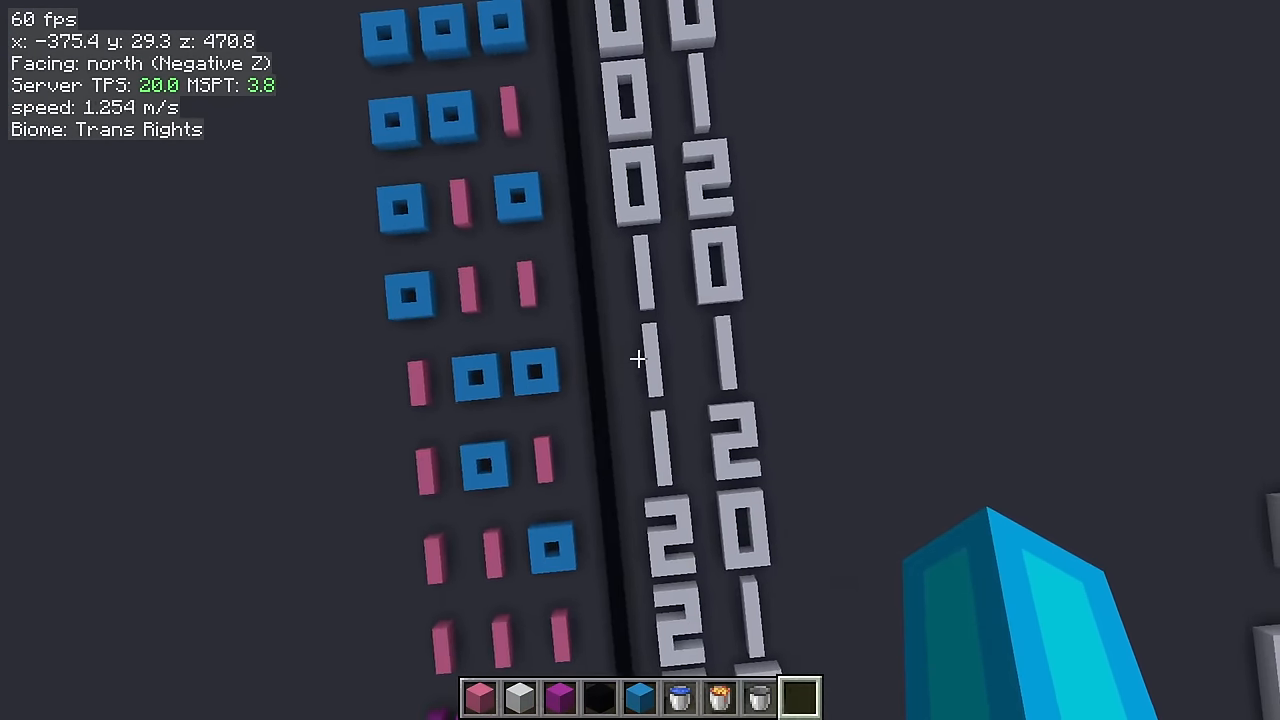
key("w")
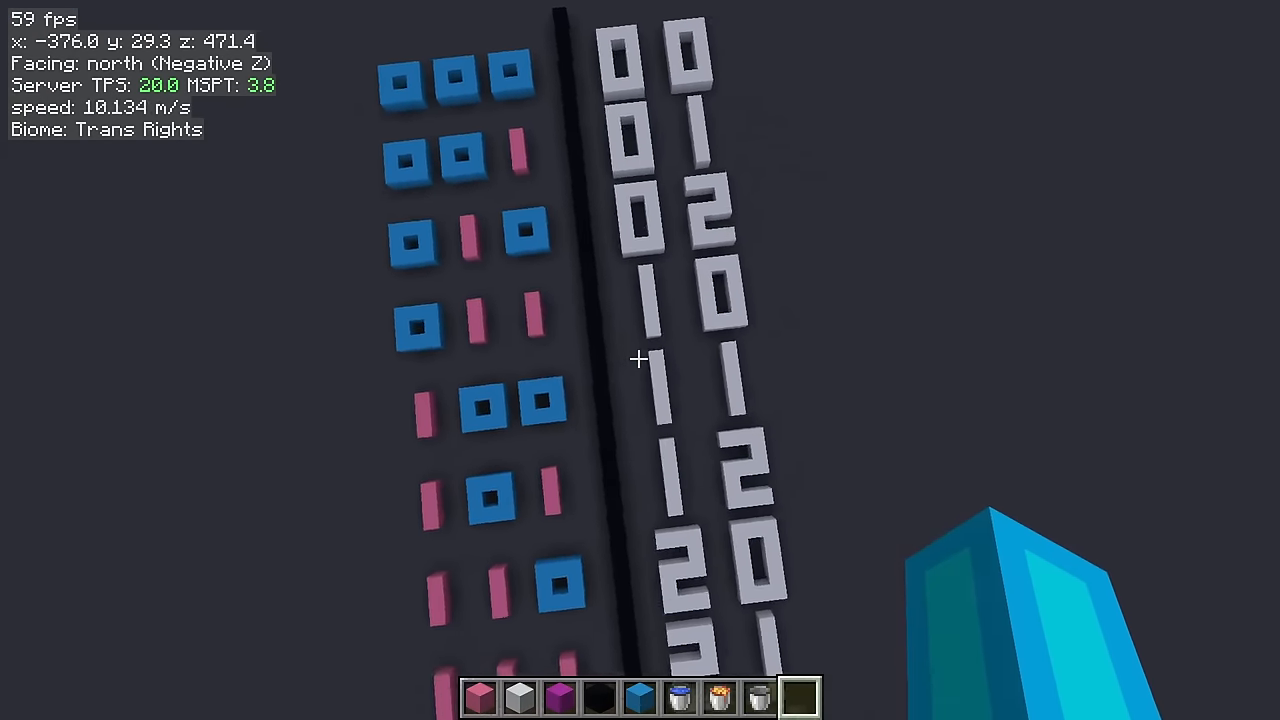
mouse_move(640, 360)
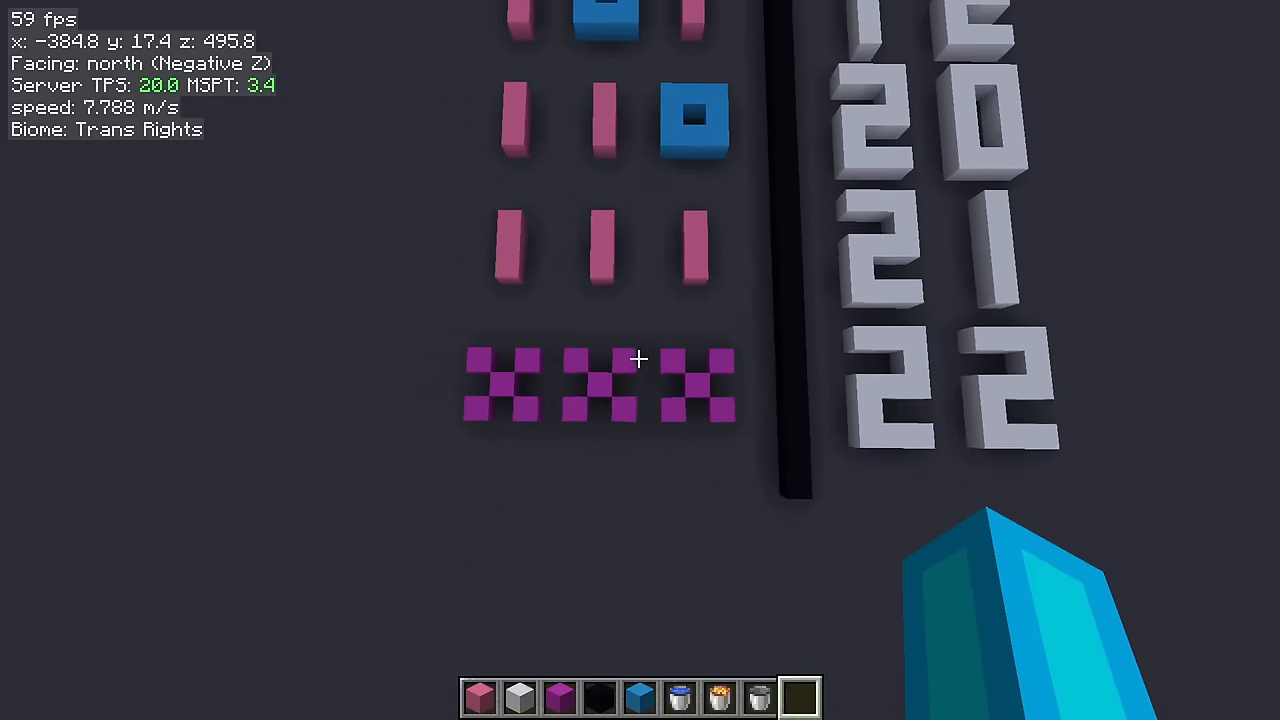
key("w")
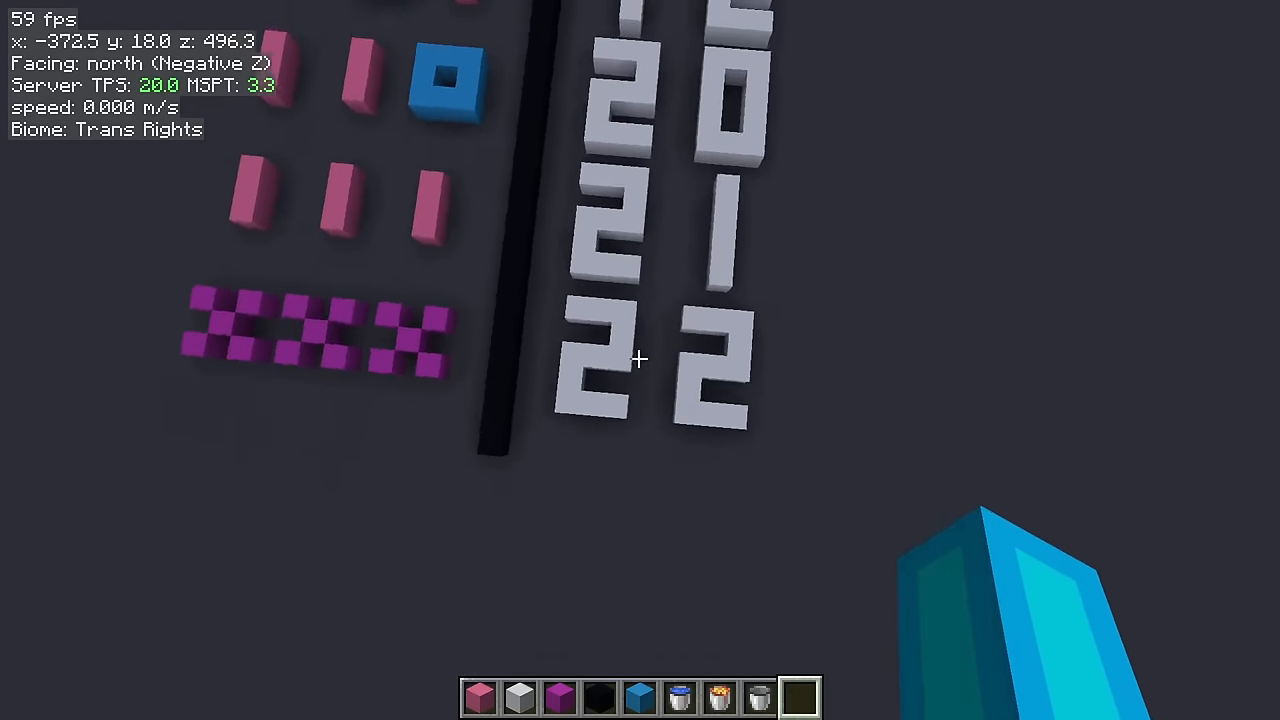
key("w")
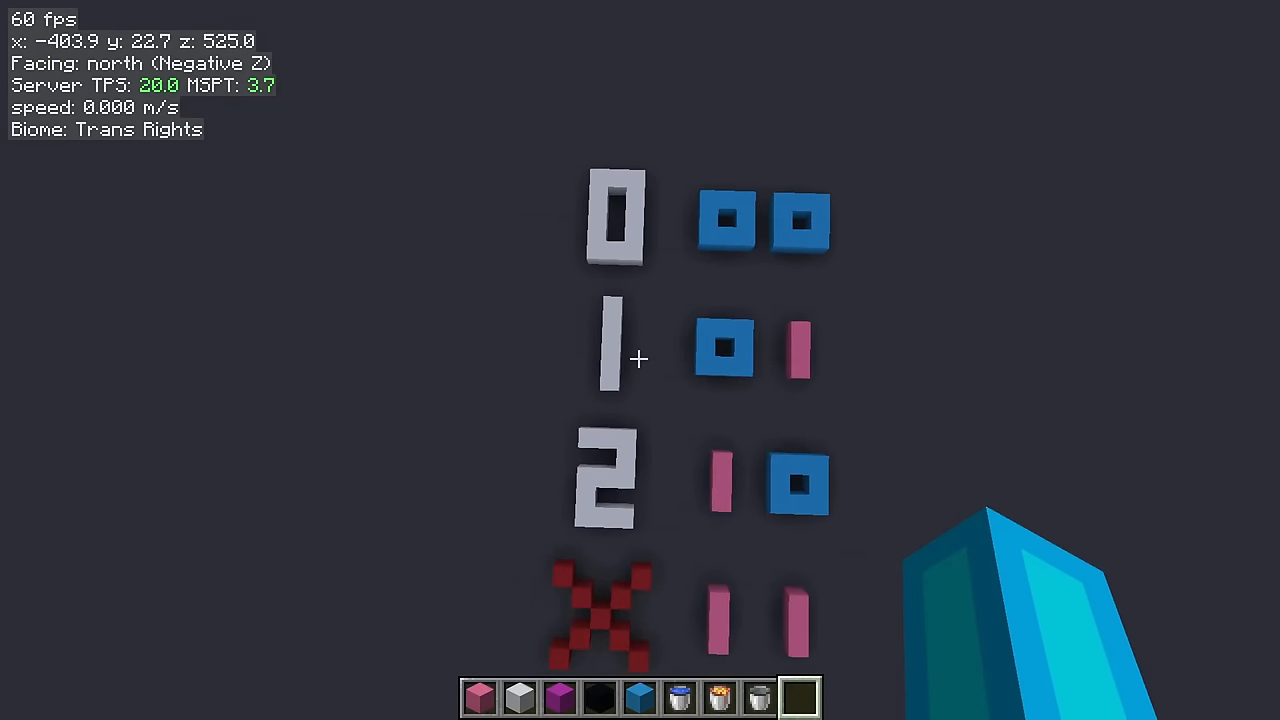
key("w")
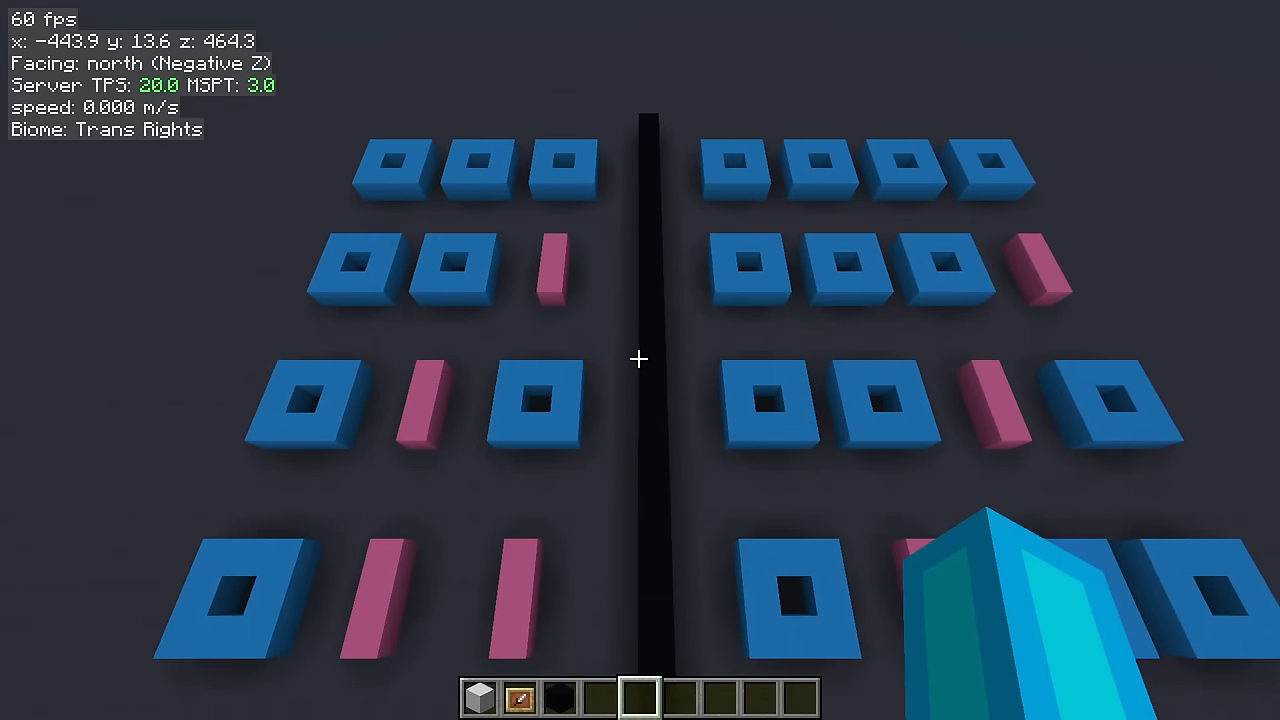
key("w")
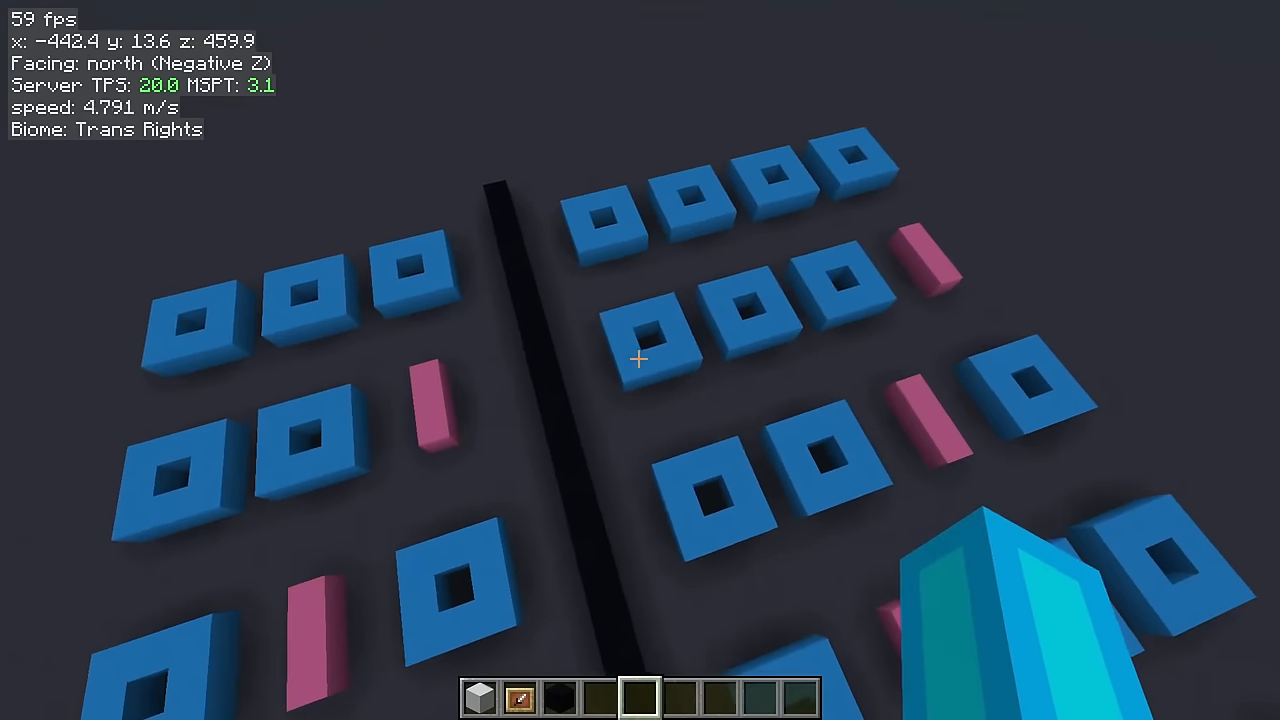
key("w")
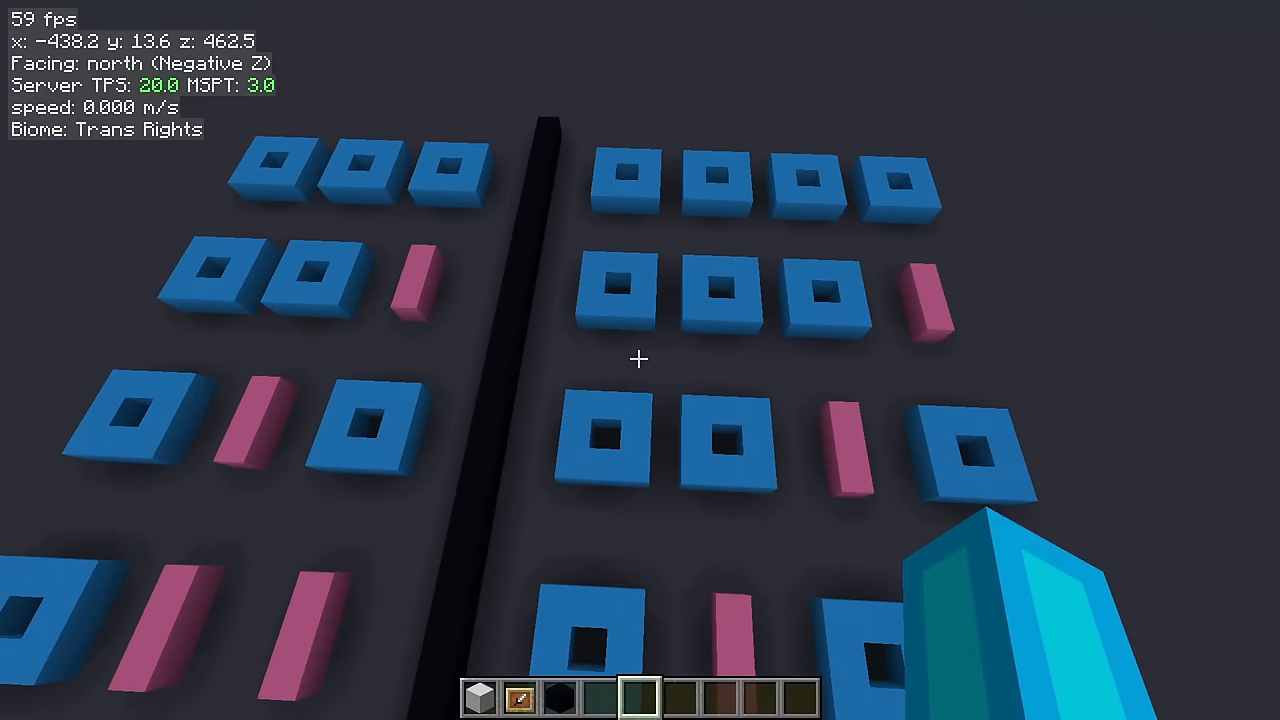
key("w")
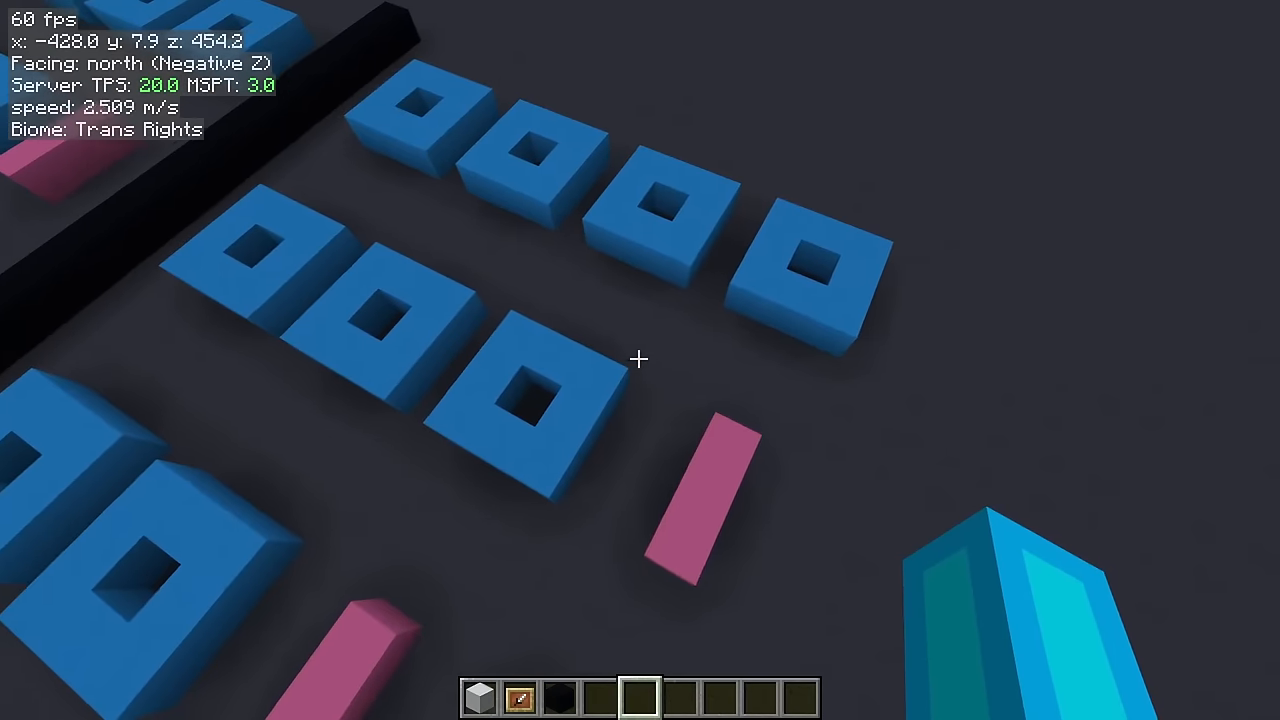
key("w")
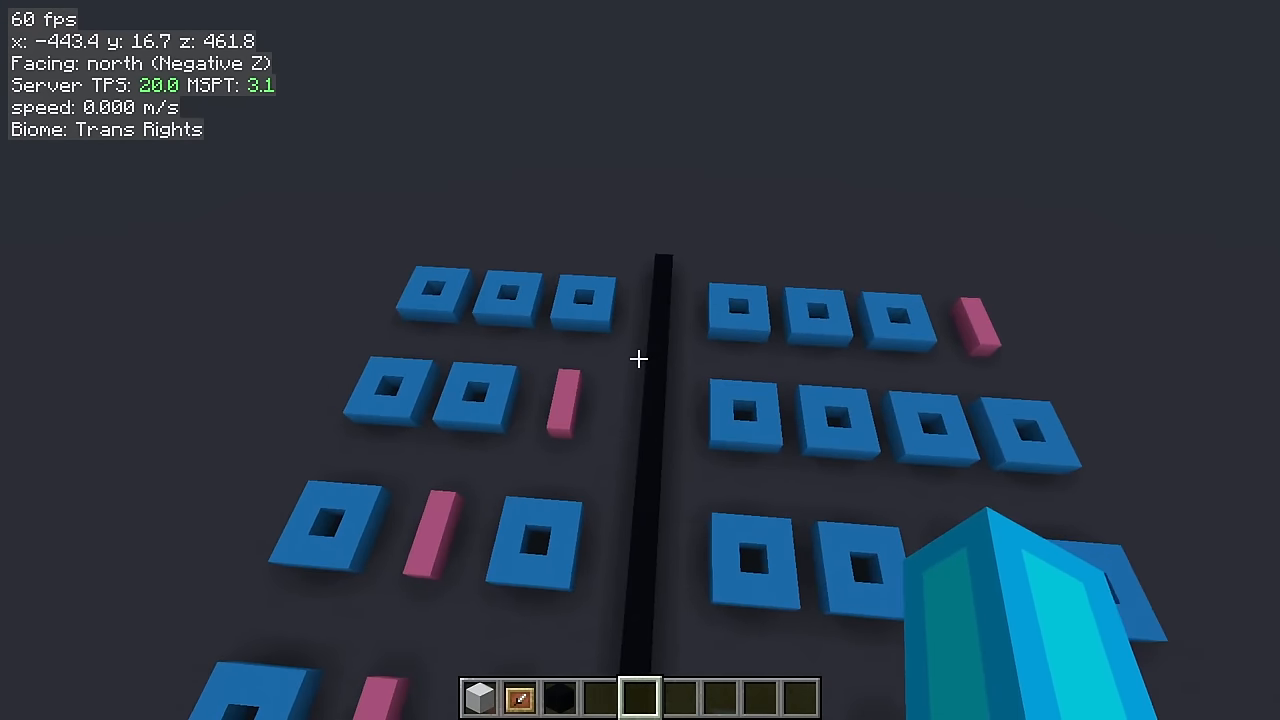
key("w")
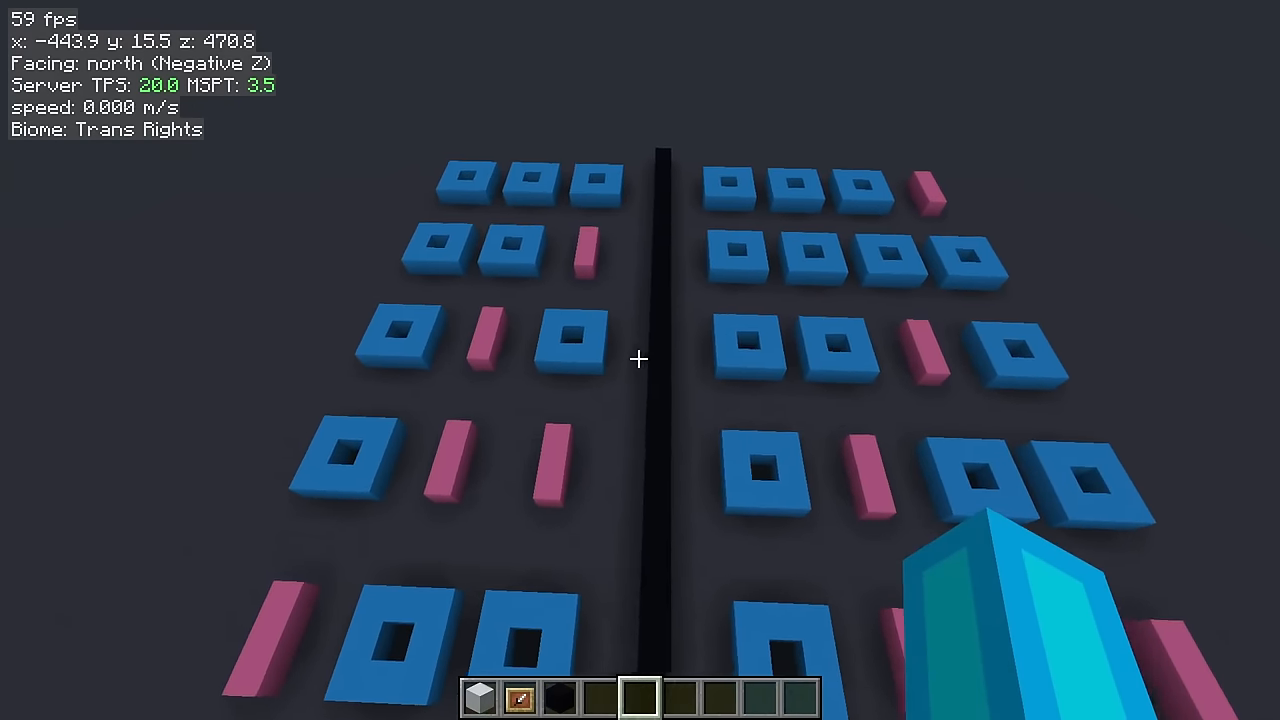
mouse_move(640, 360)
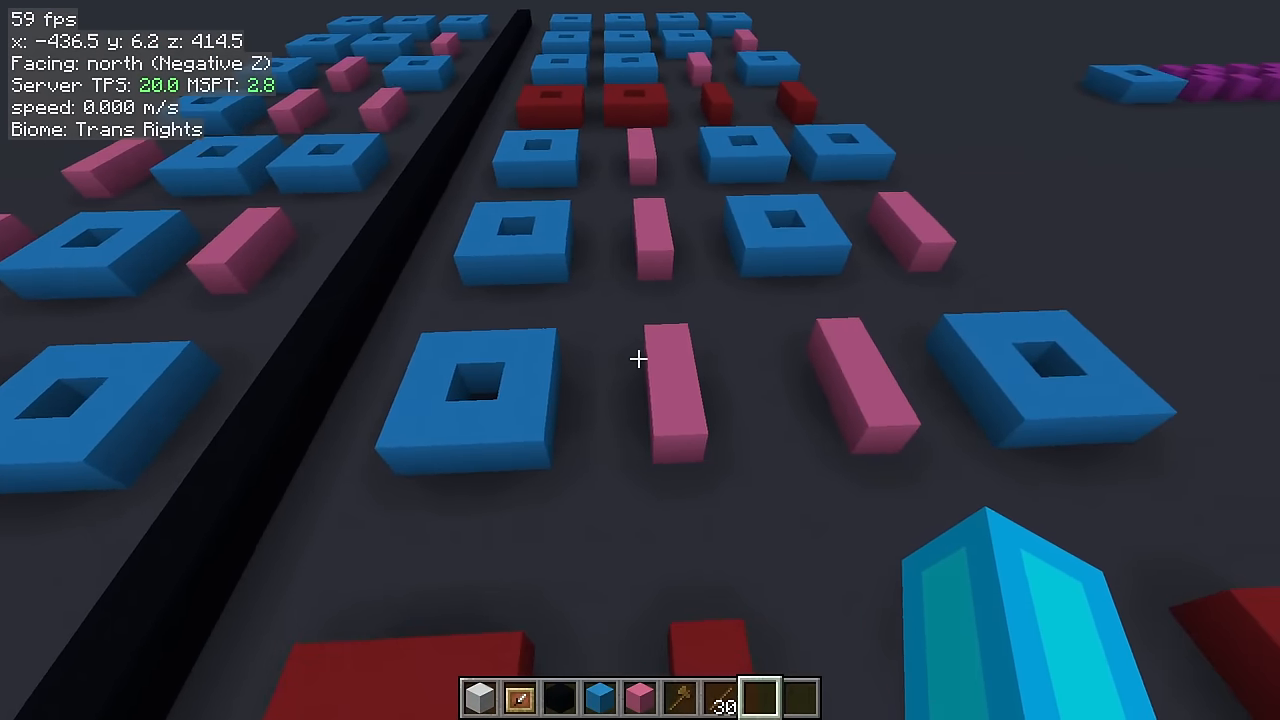
Step: Fly over the red pattern row and onward to the 2³ versus 3² letter table
key("w")
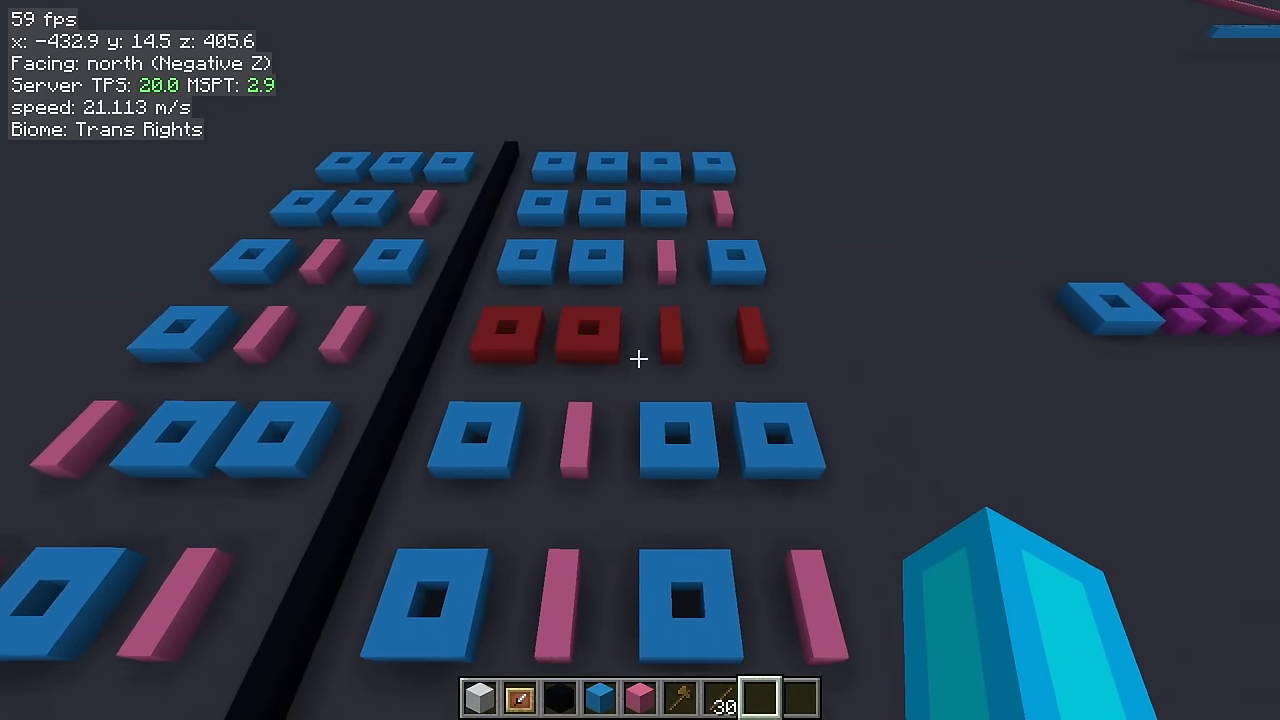
key("w")
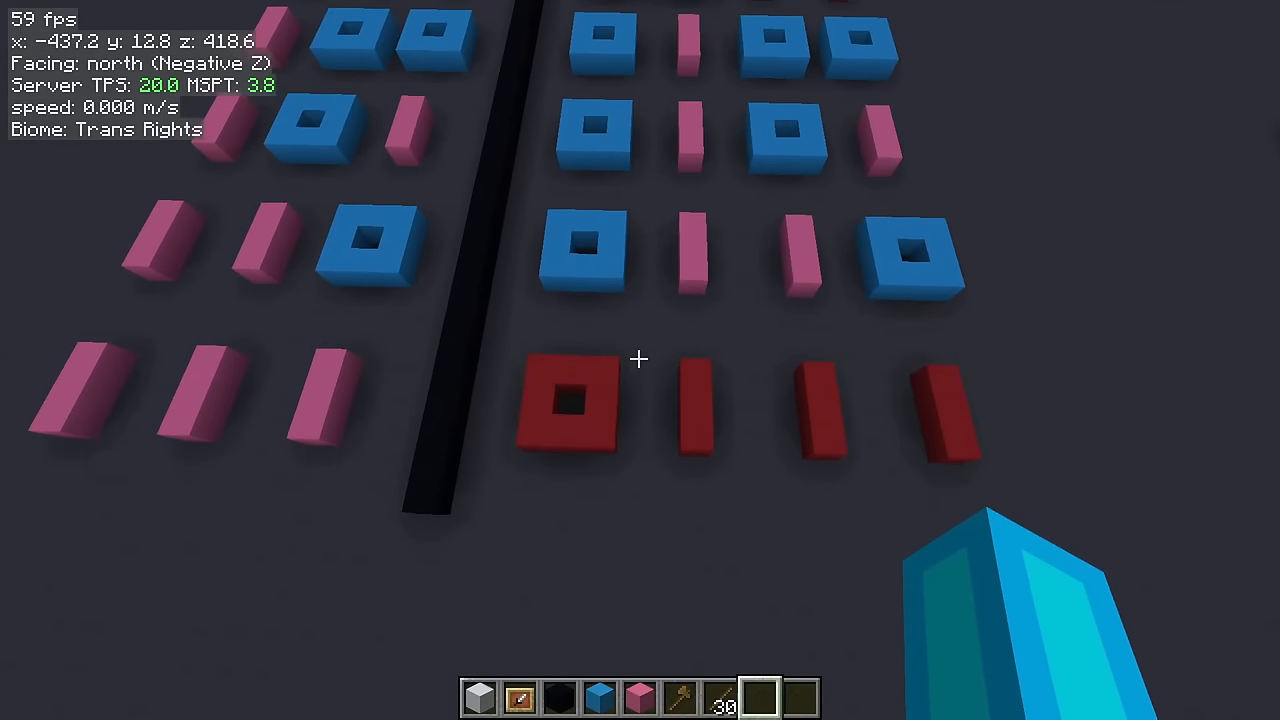
key("w")
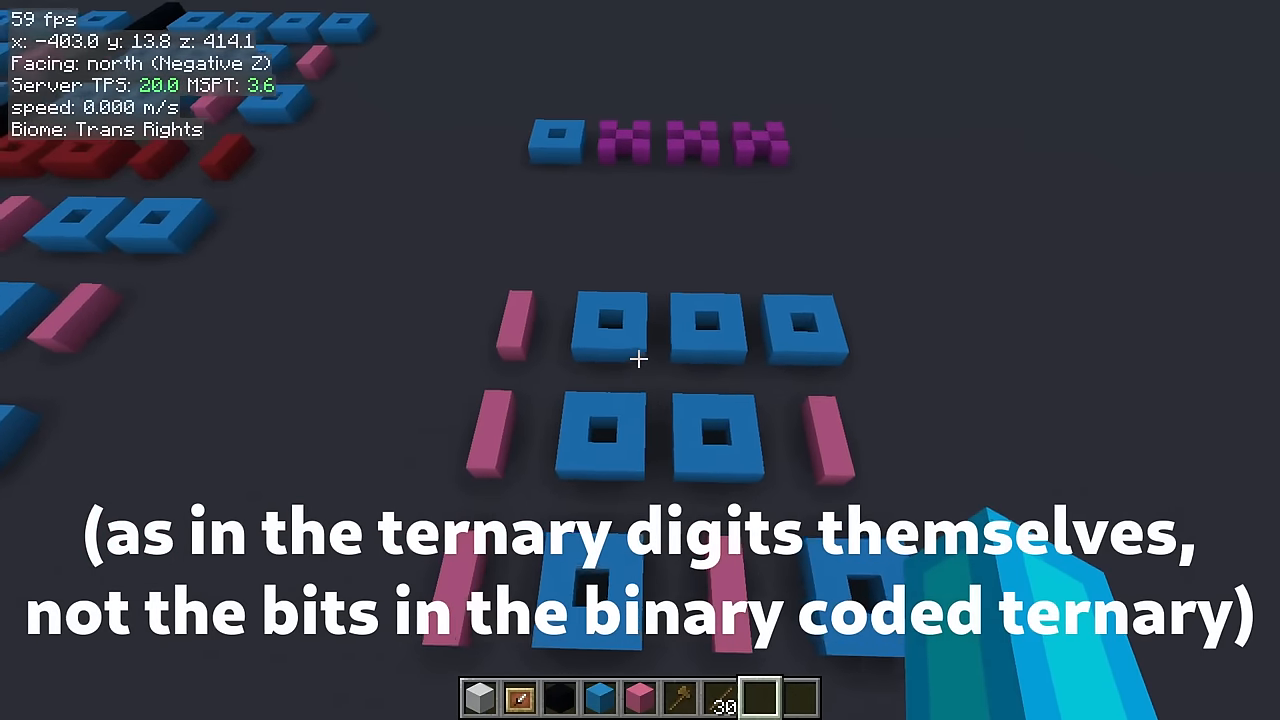
mouse_move(640, 360)
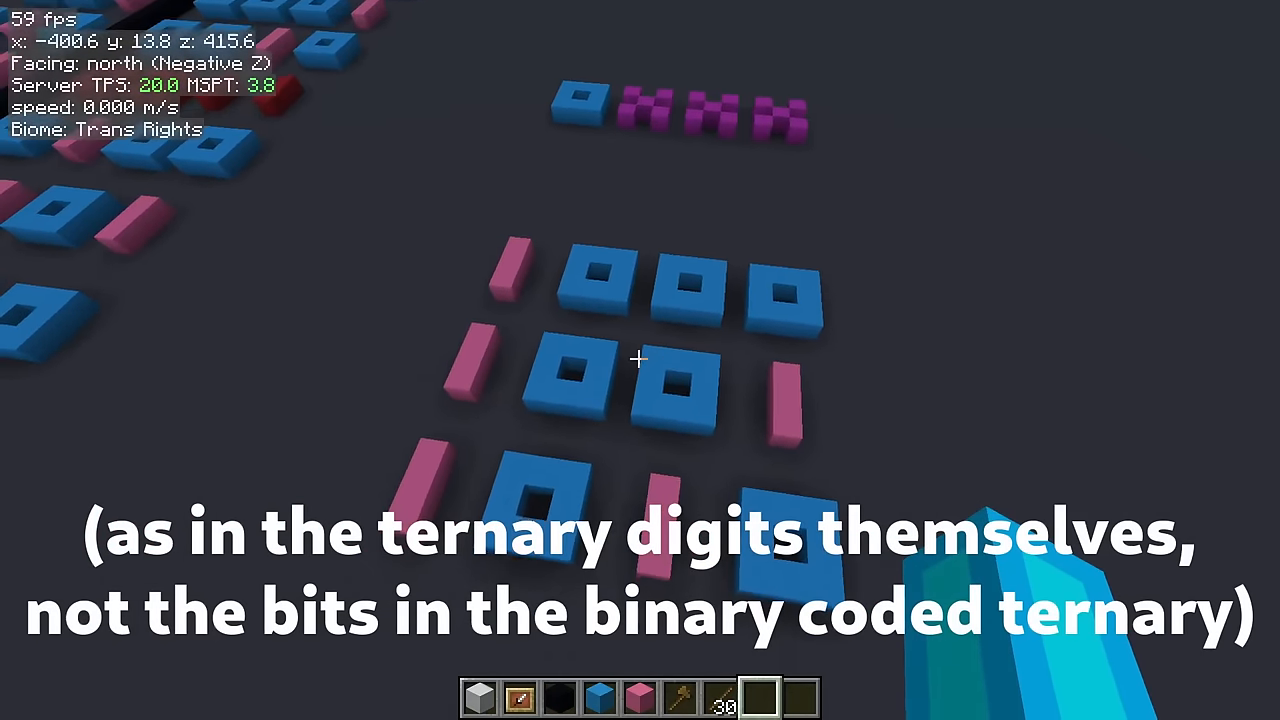
key("w")
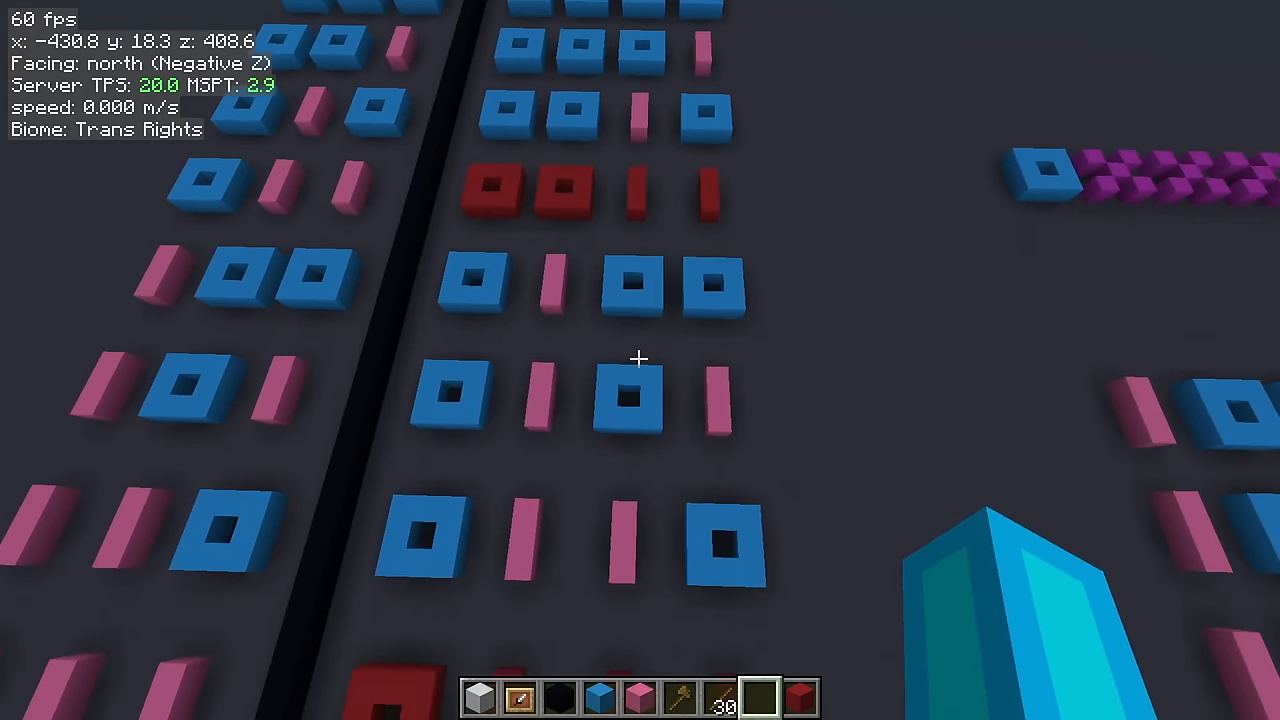
key("w")
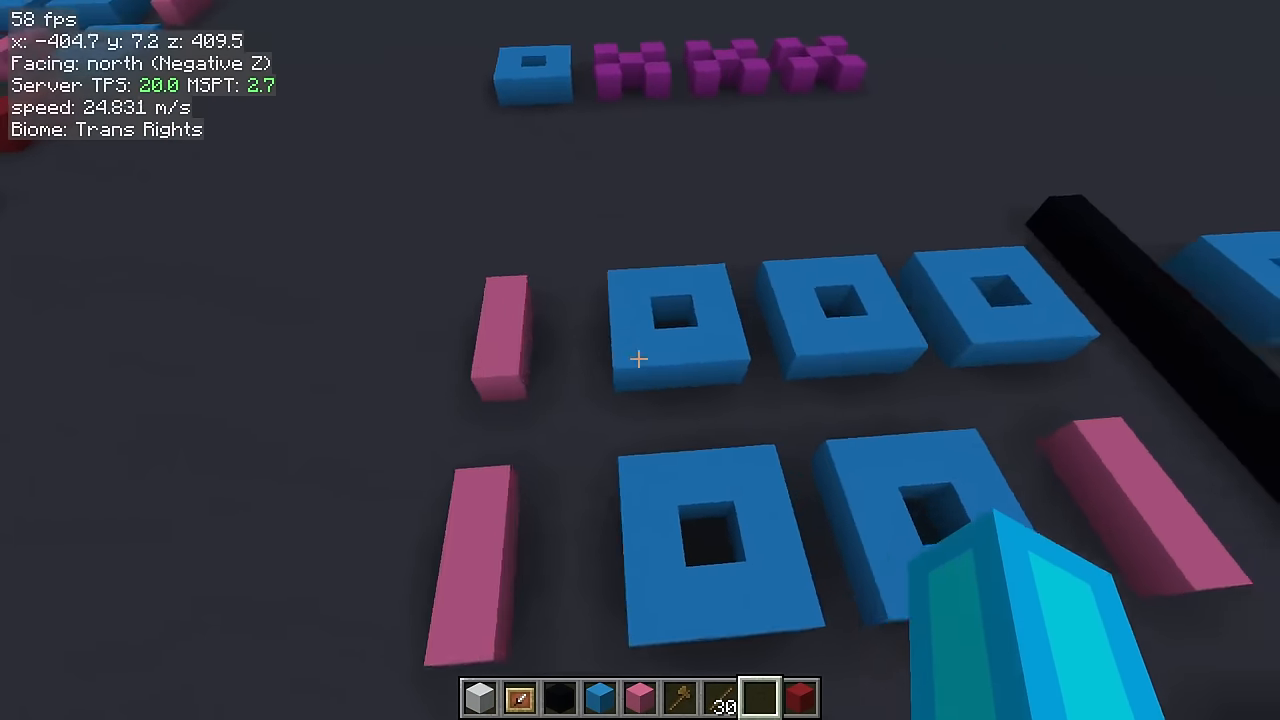
mouse_move(640, 360)
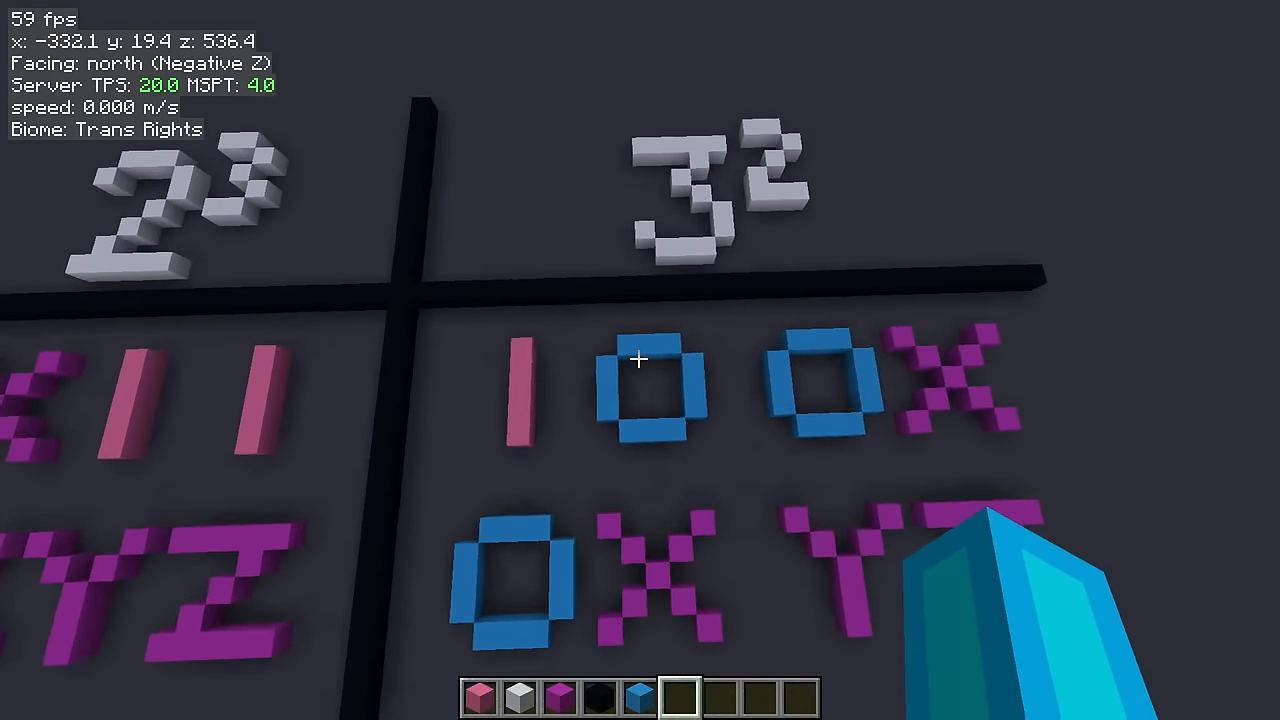
Step: Fly from the letter table to the redstone converter circuit with its lamps
key("w")
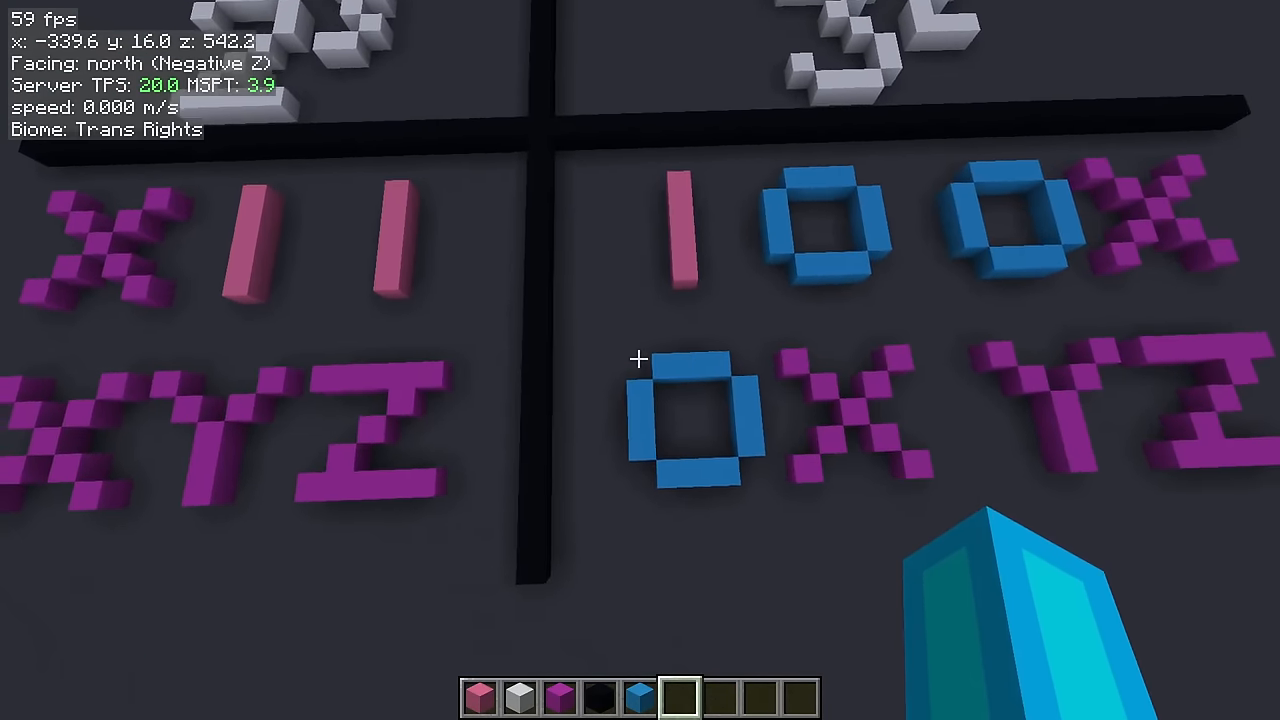
key("w")
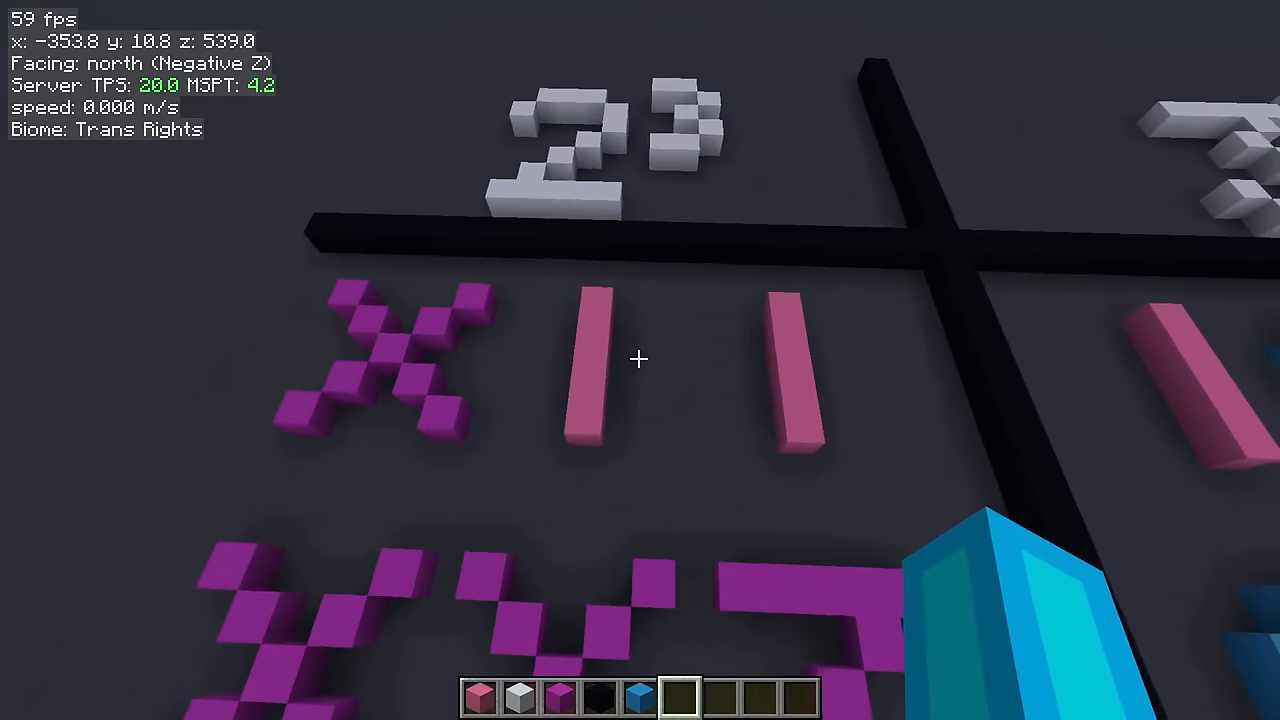
key("w")
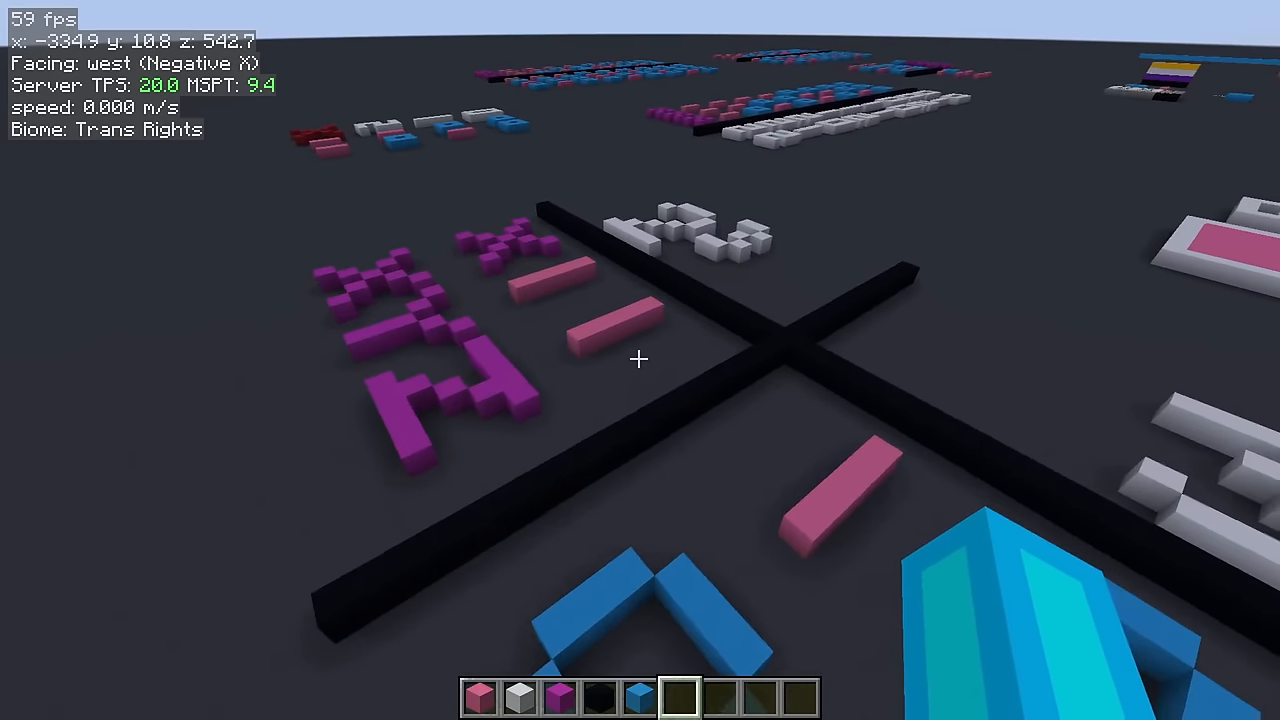
mouse_move(640, 360)
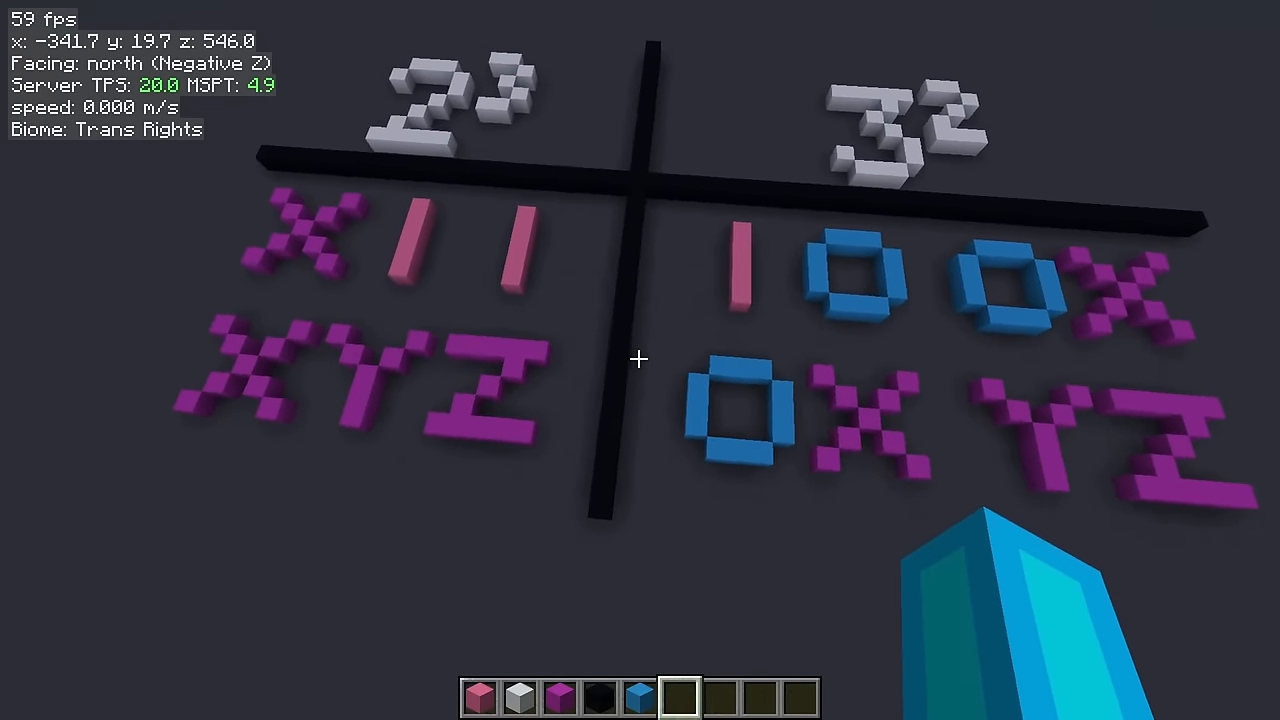
key("w")
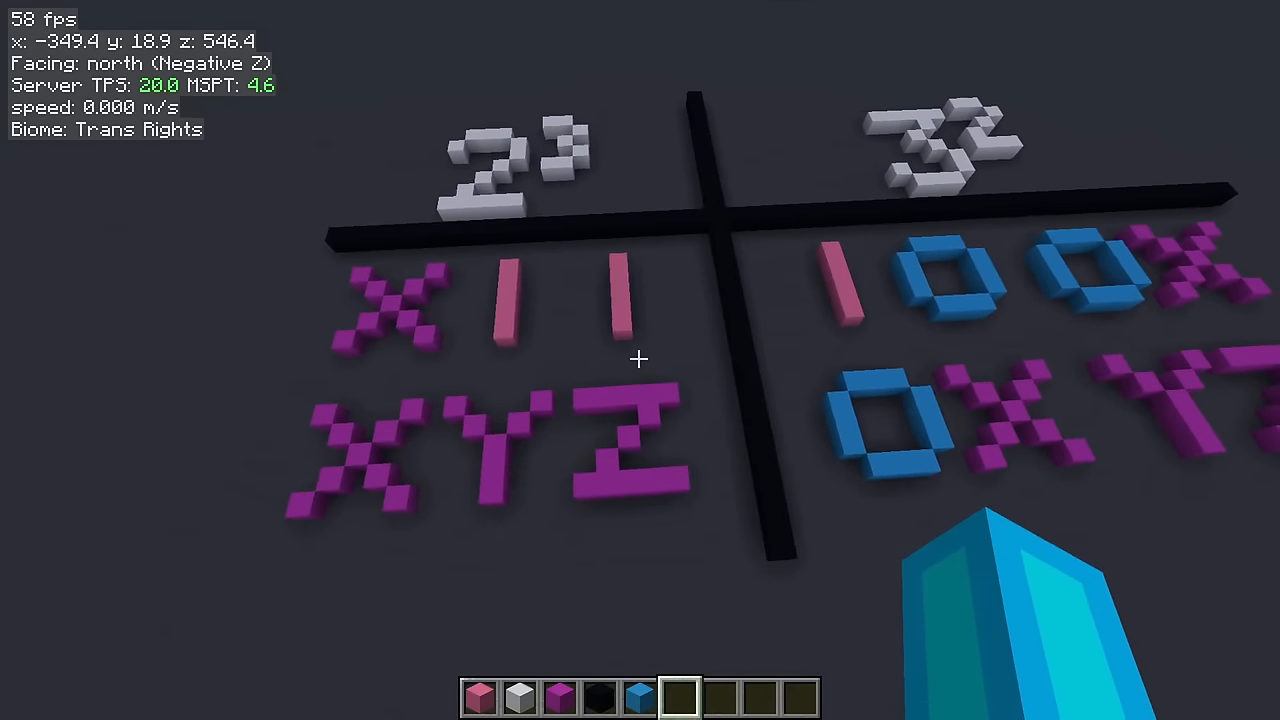
key("w")
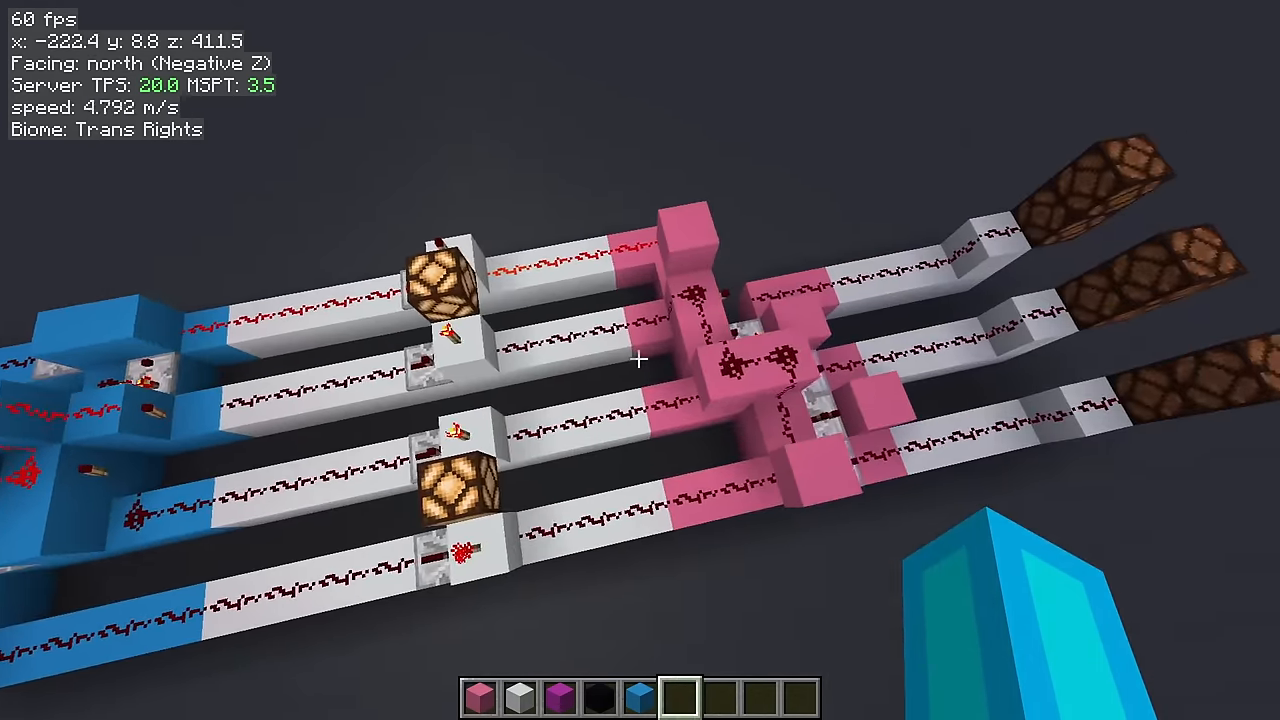
mouse_move(640, 360)
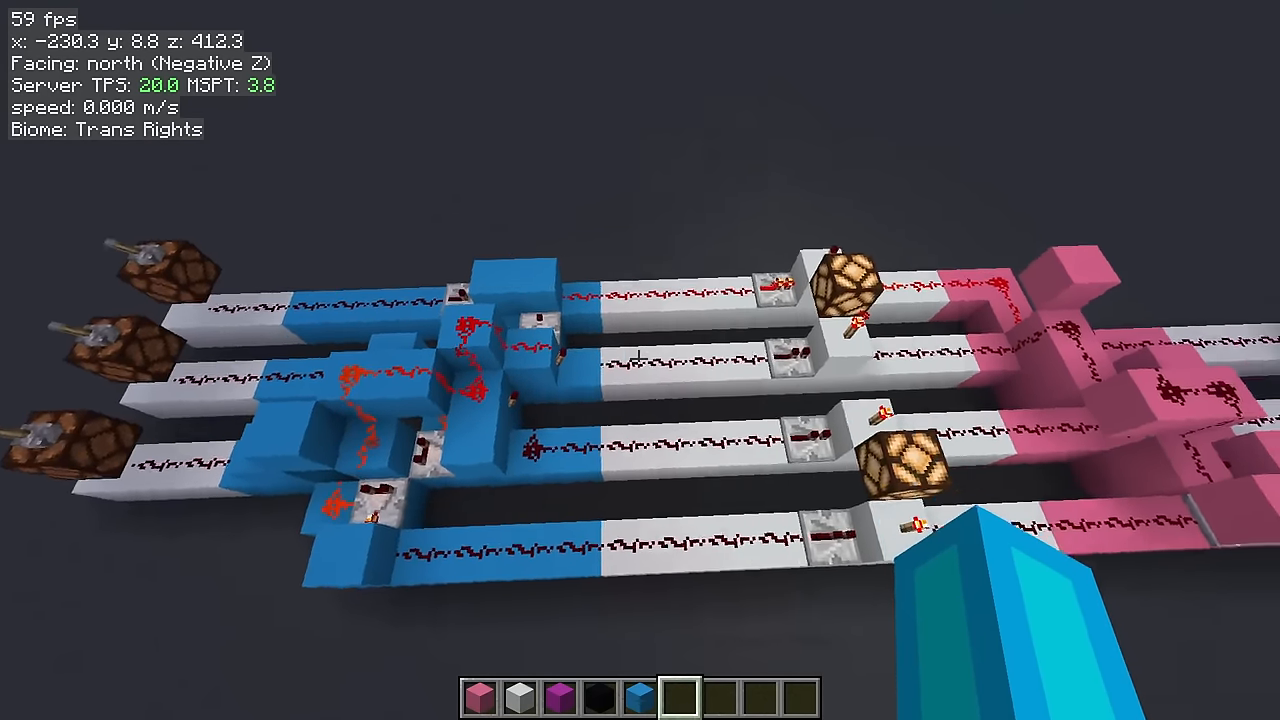
Step: Fly along the converter's redstone lines toward the lamps and the coloured-block platform
key("w")
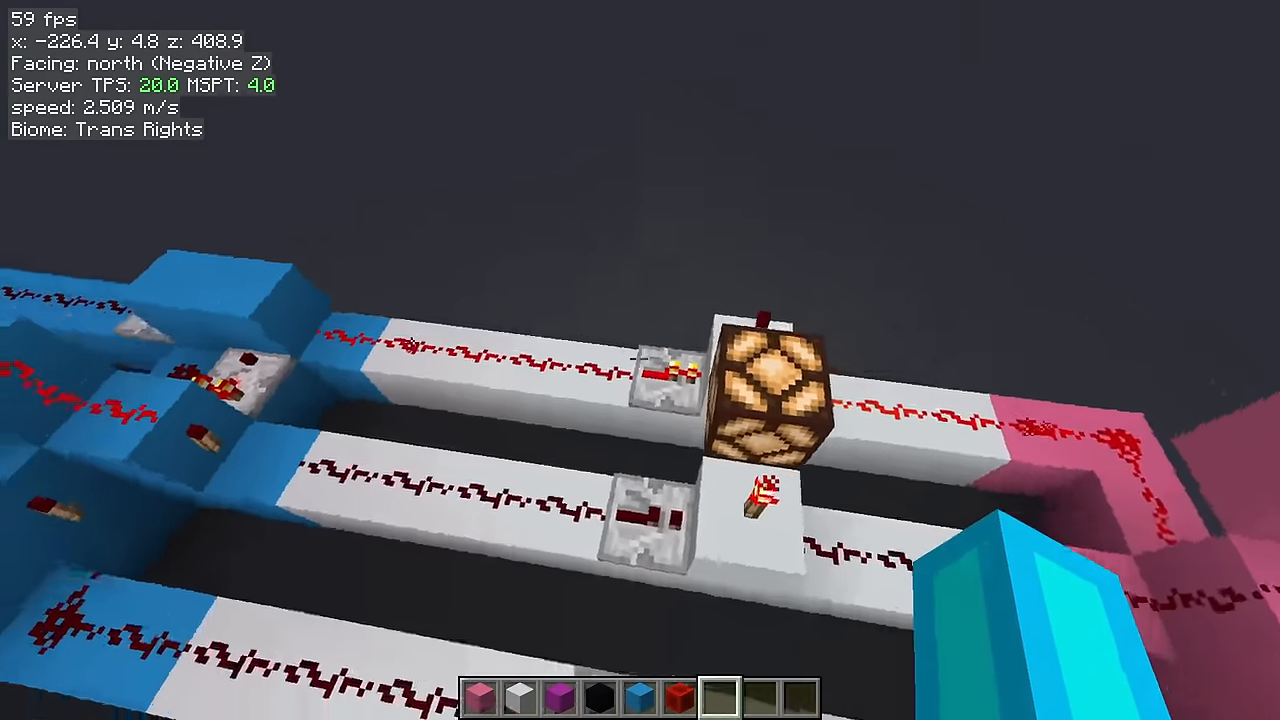
mouse_move(640, 360)
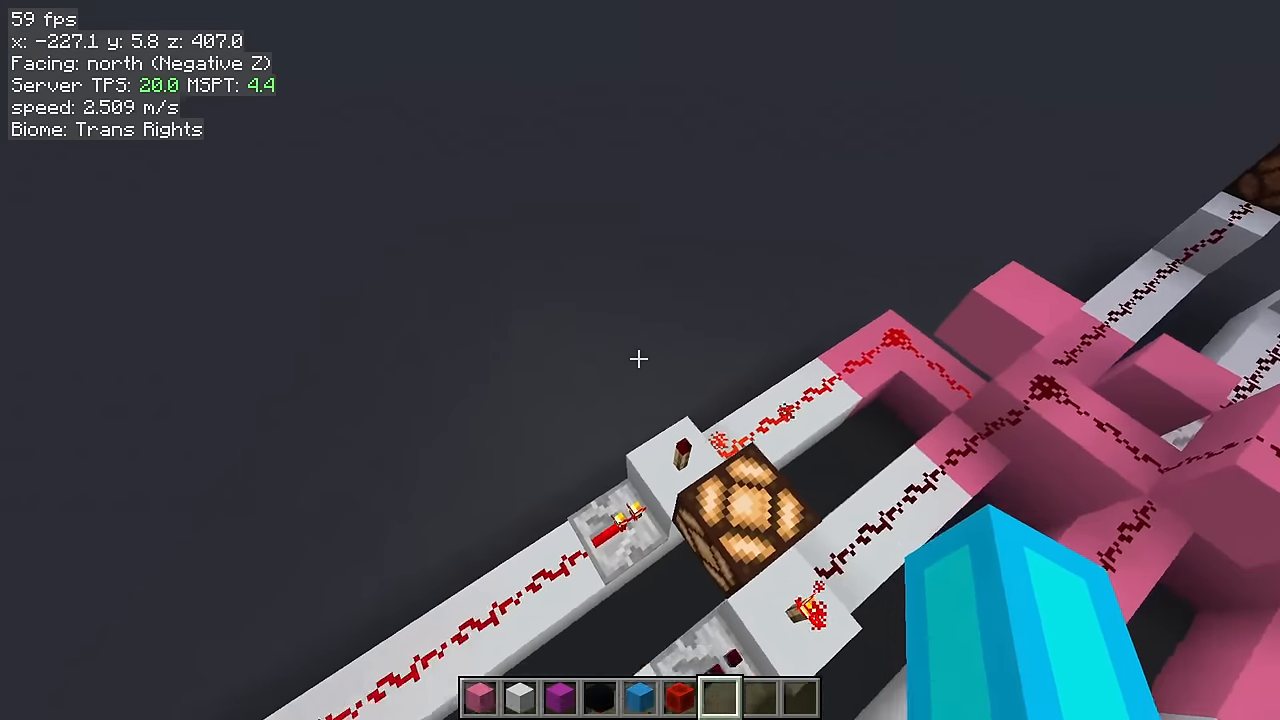
mouse_move(640, 360)
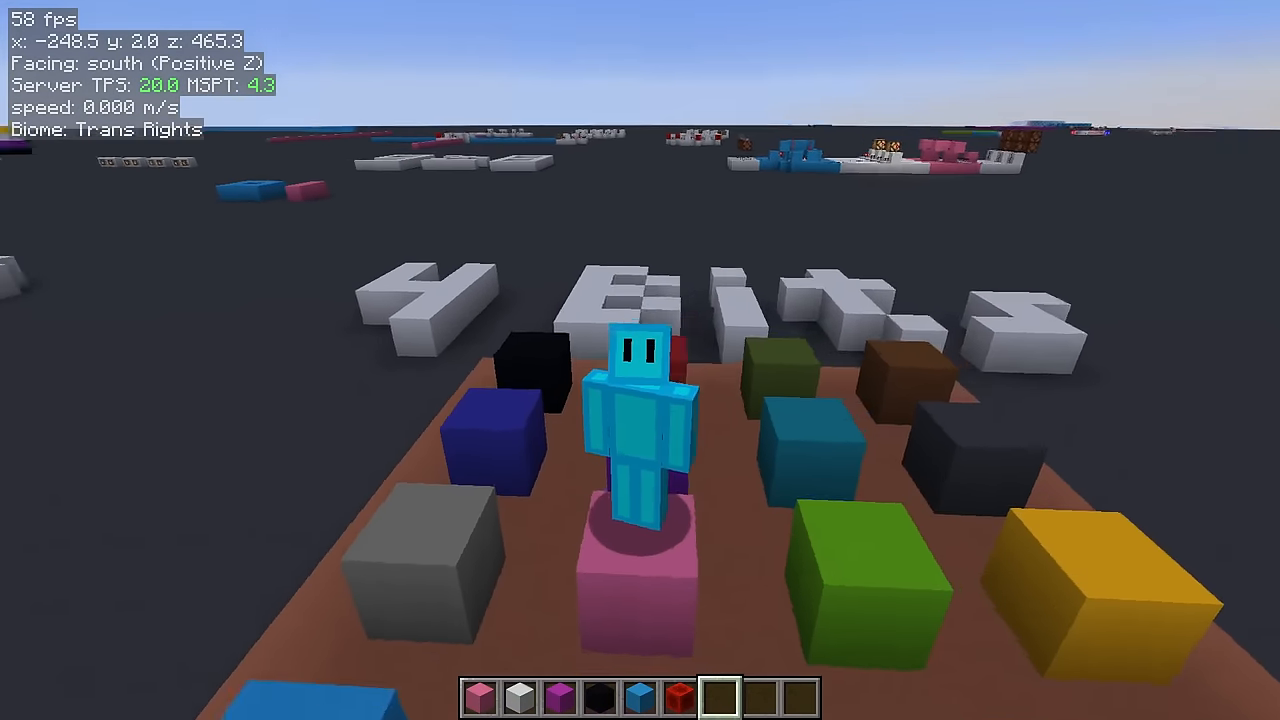
key("w")
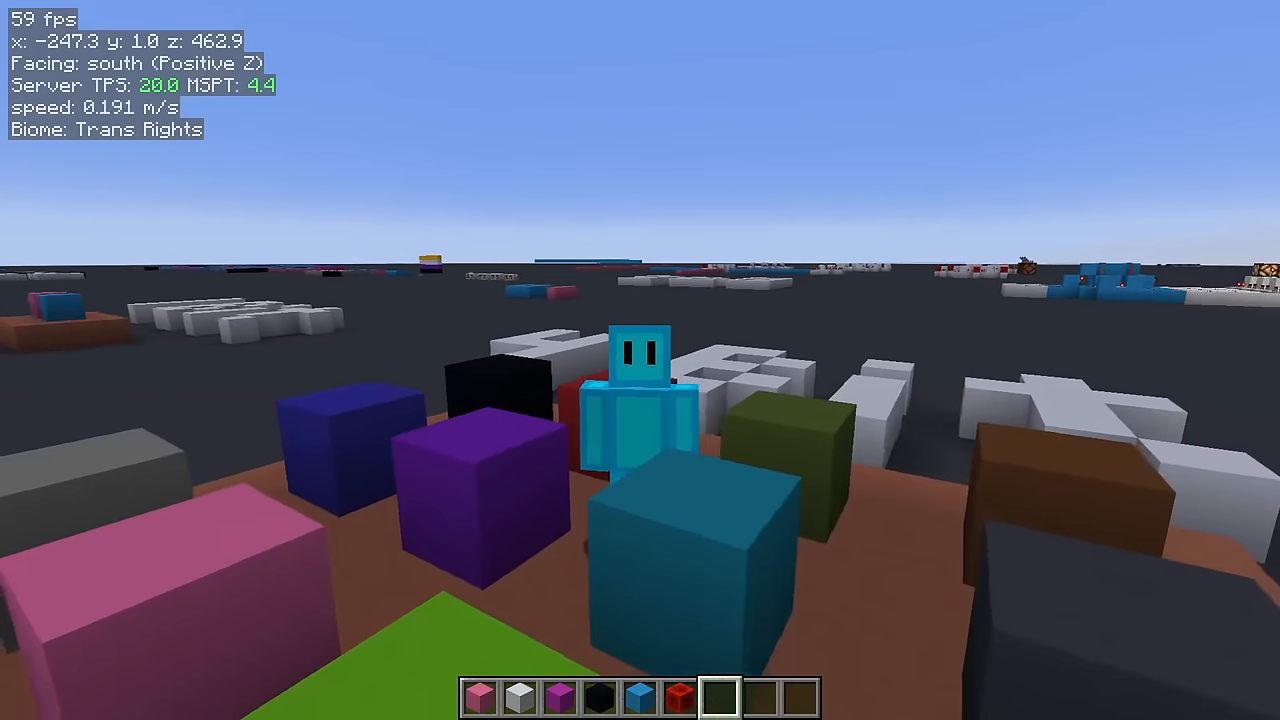
key("w")
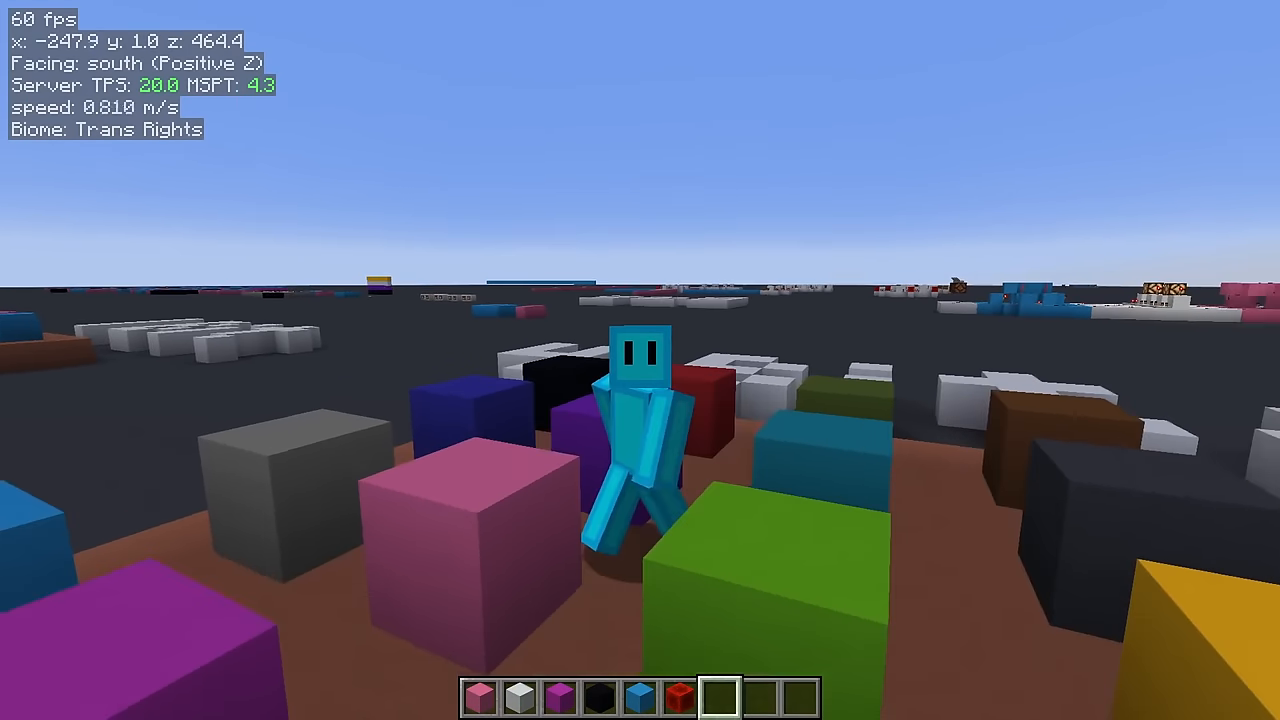
mouse_move(640, 360)
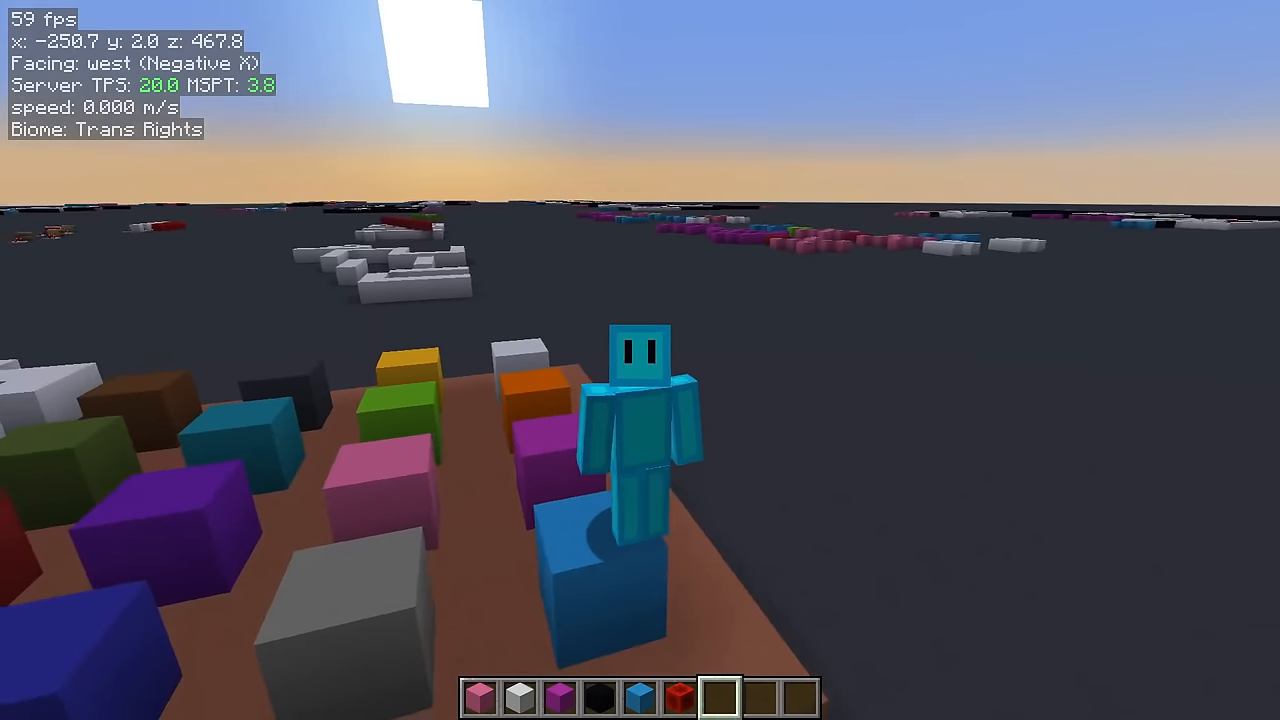
mouse_move(640, 360)
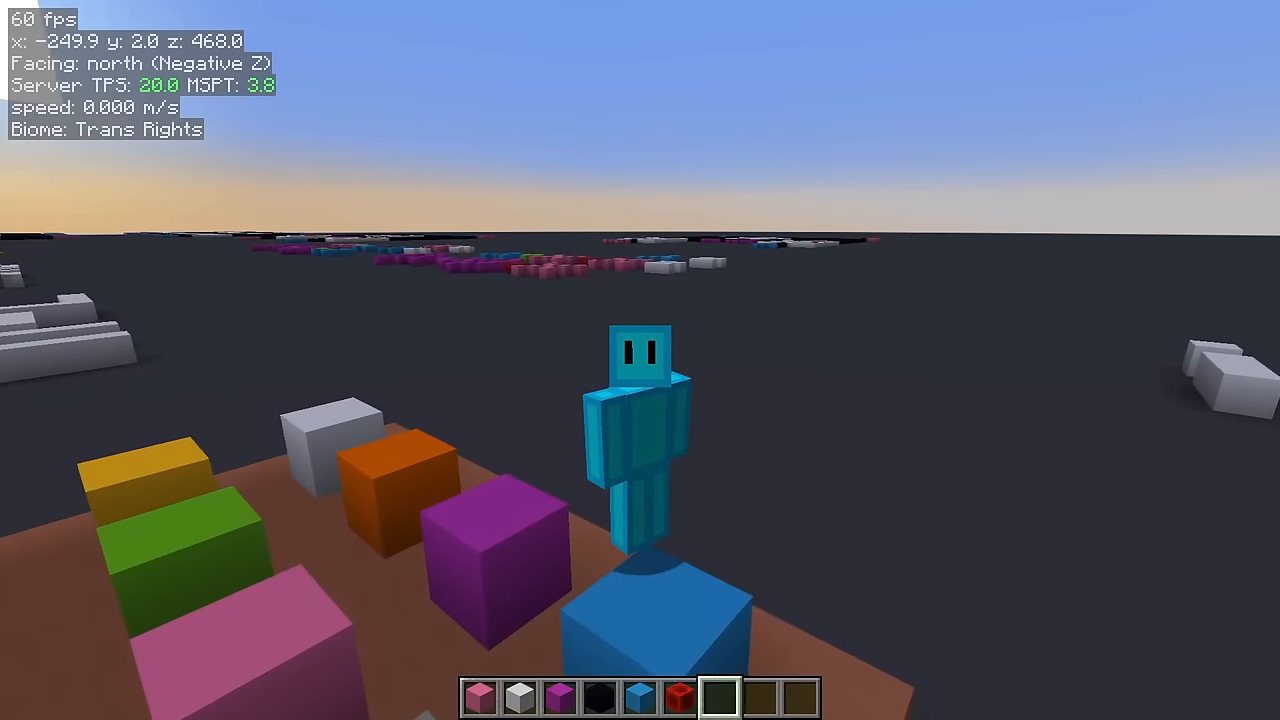